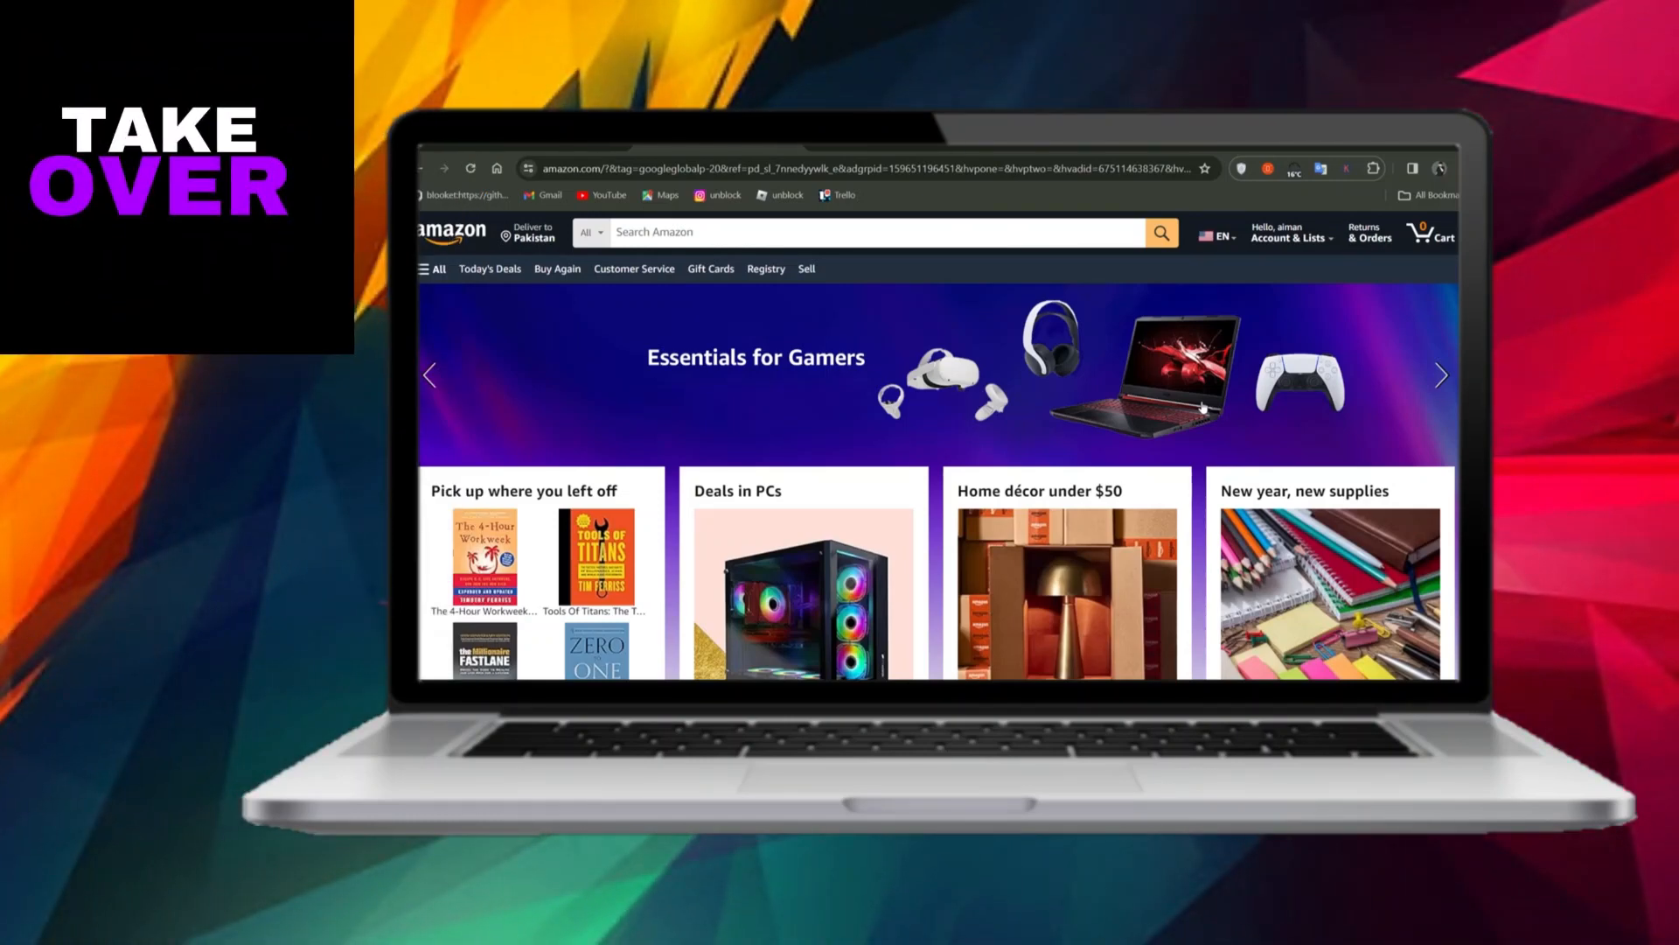
Type 'amzon' into the Amazon search bar to bring up suggestions.
left_click(1440, 375)
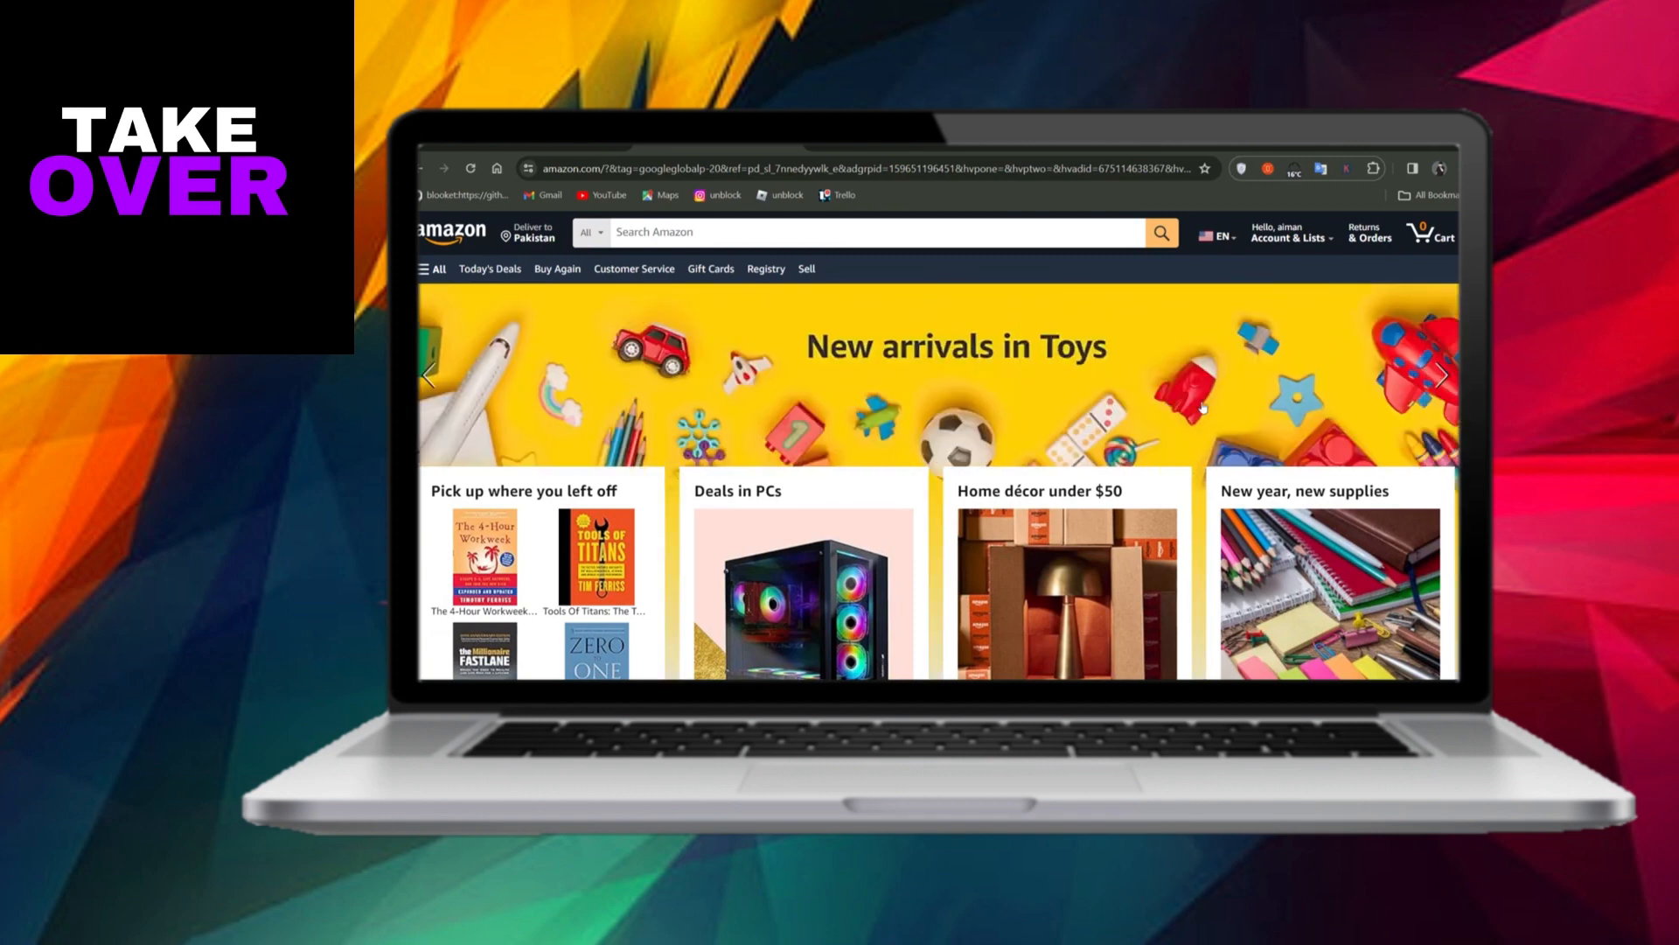
type("amzon")
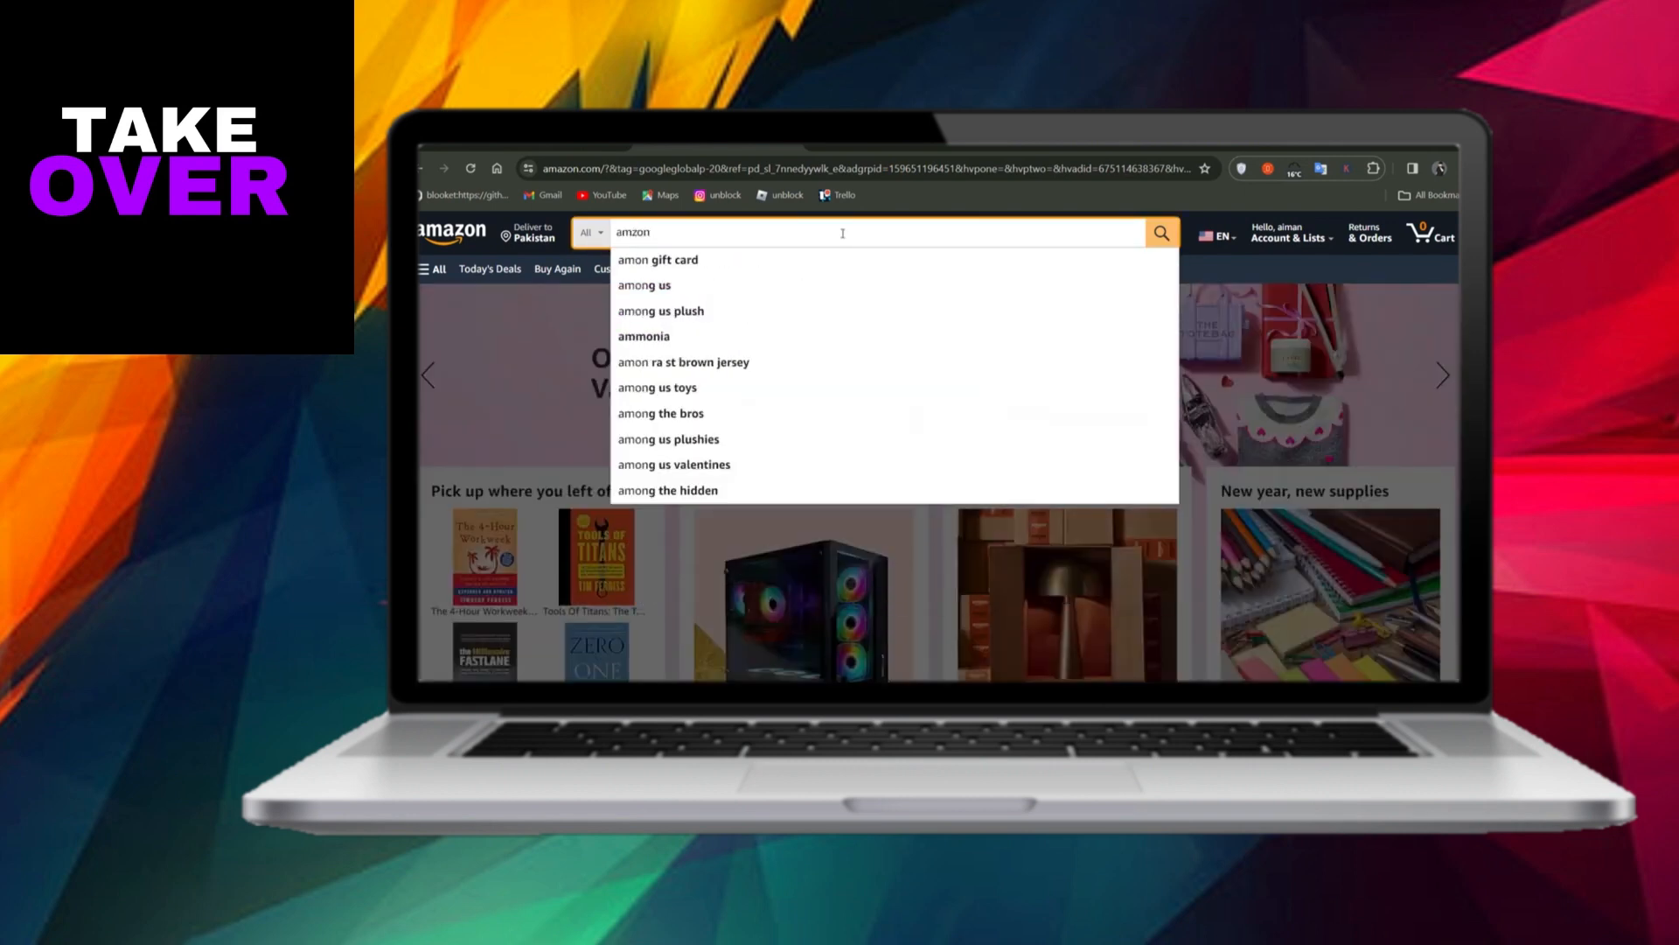
Search for 'amon gift card' and open the Amazon.com eGift Card result.
left_click(657, 258)
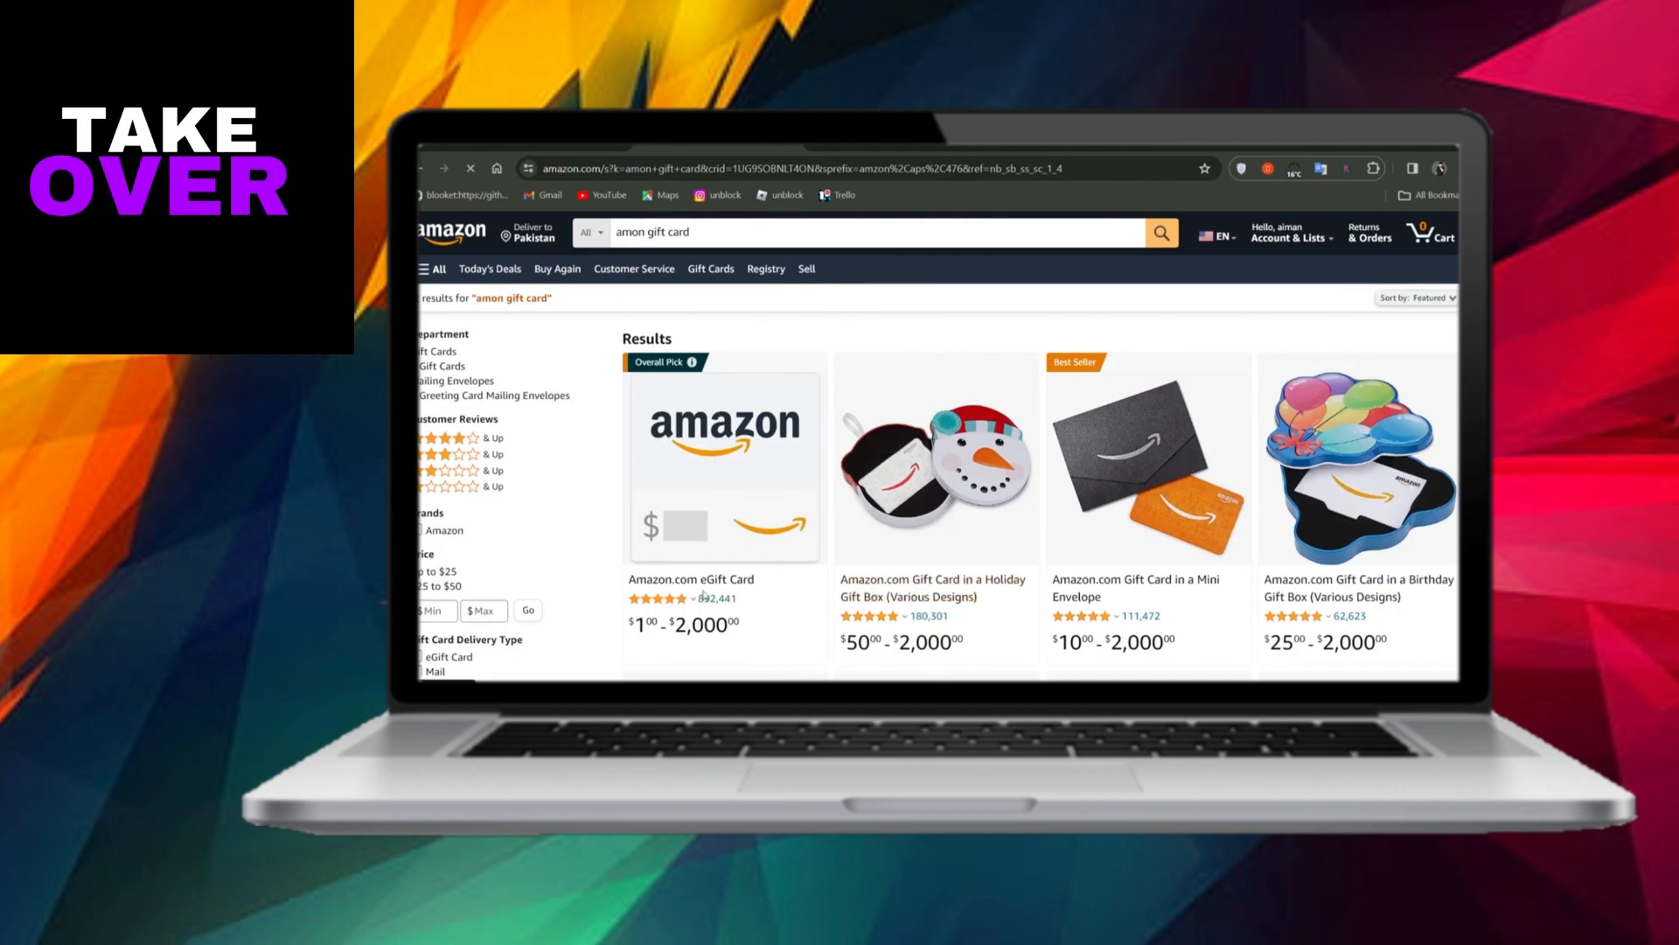
left_click(722, 466)
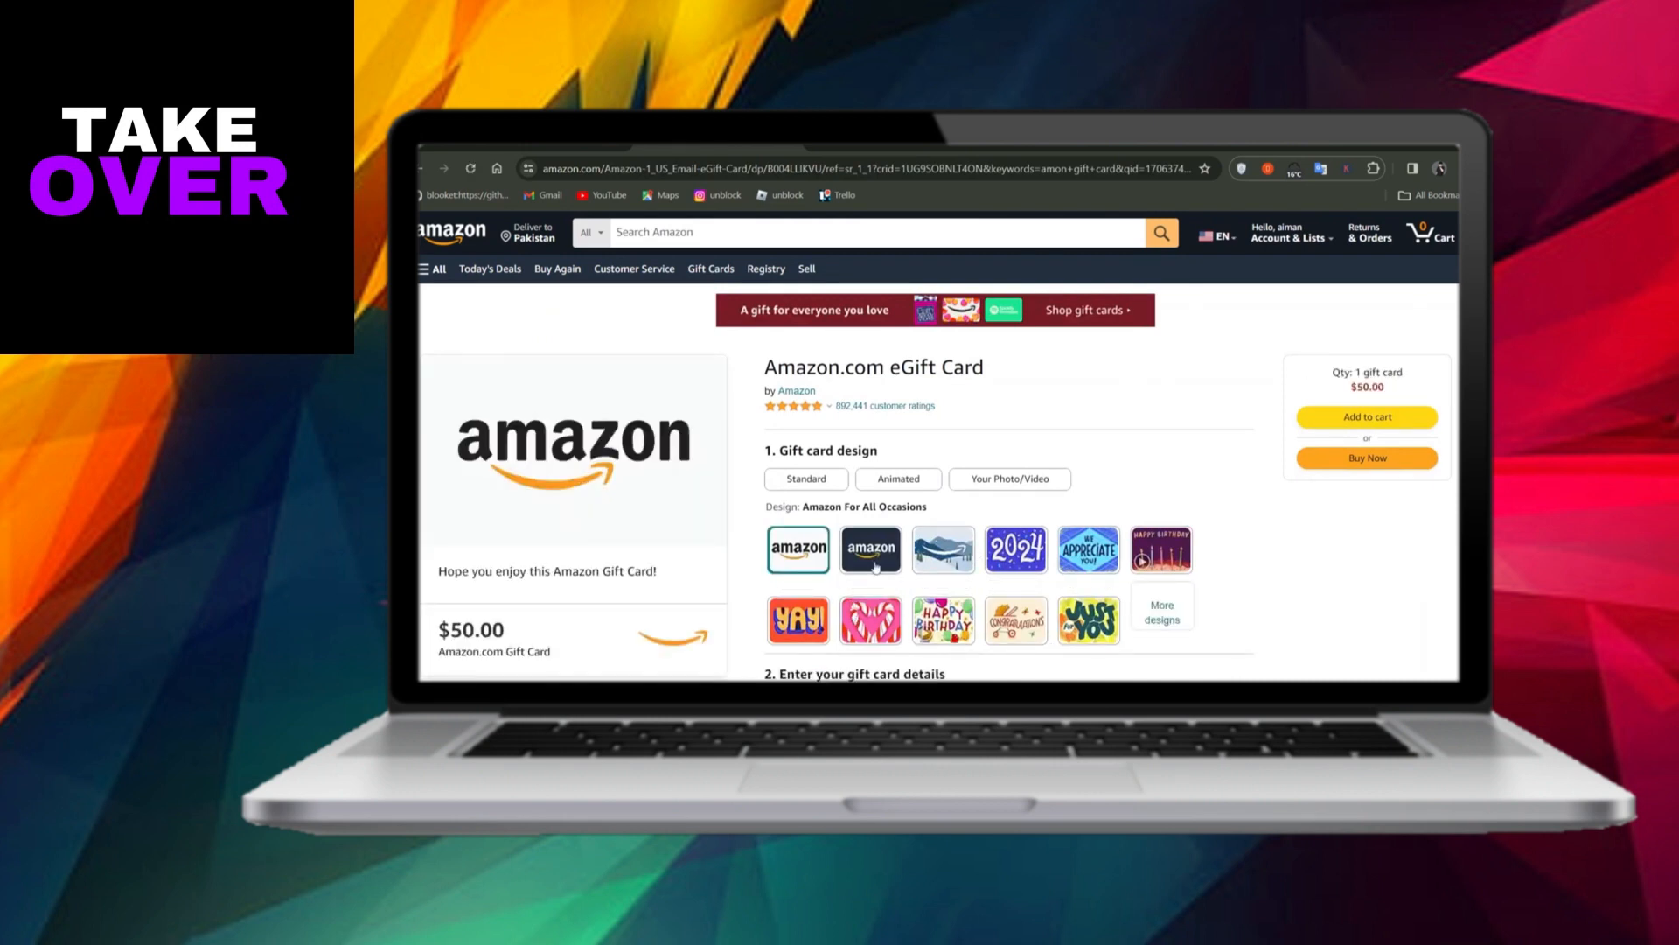
Switch the gift card design category from Standard to Animated.
left_click(806, 478)
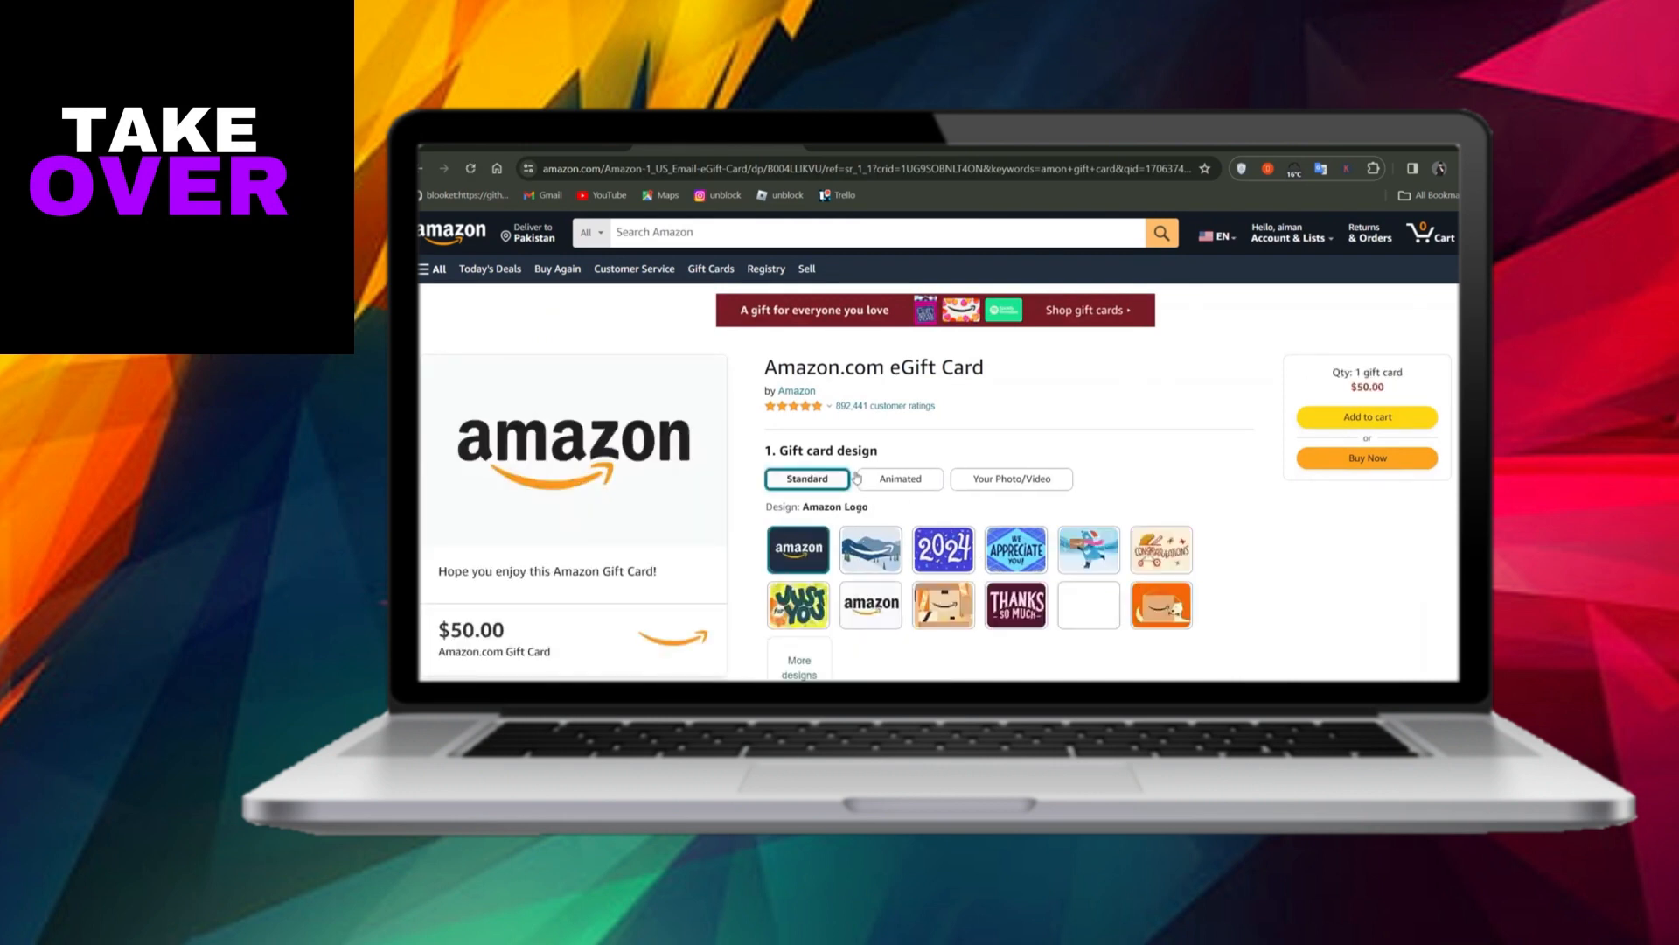
left_click(899, 479)
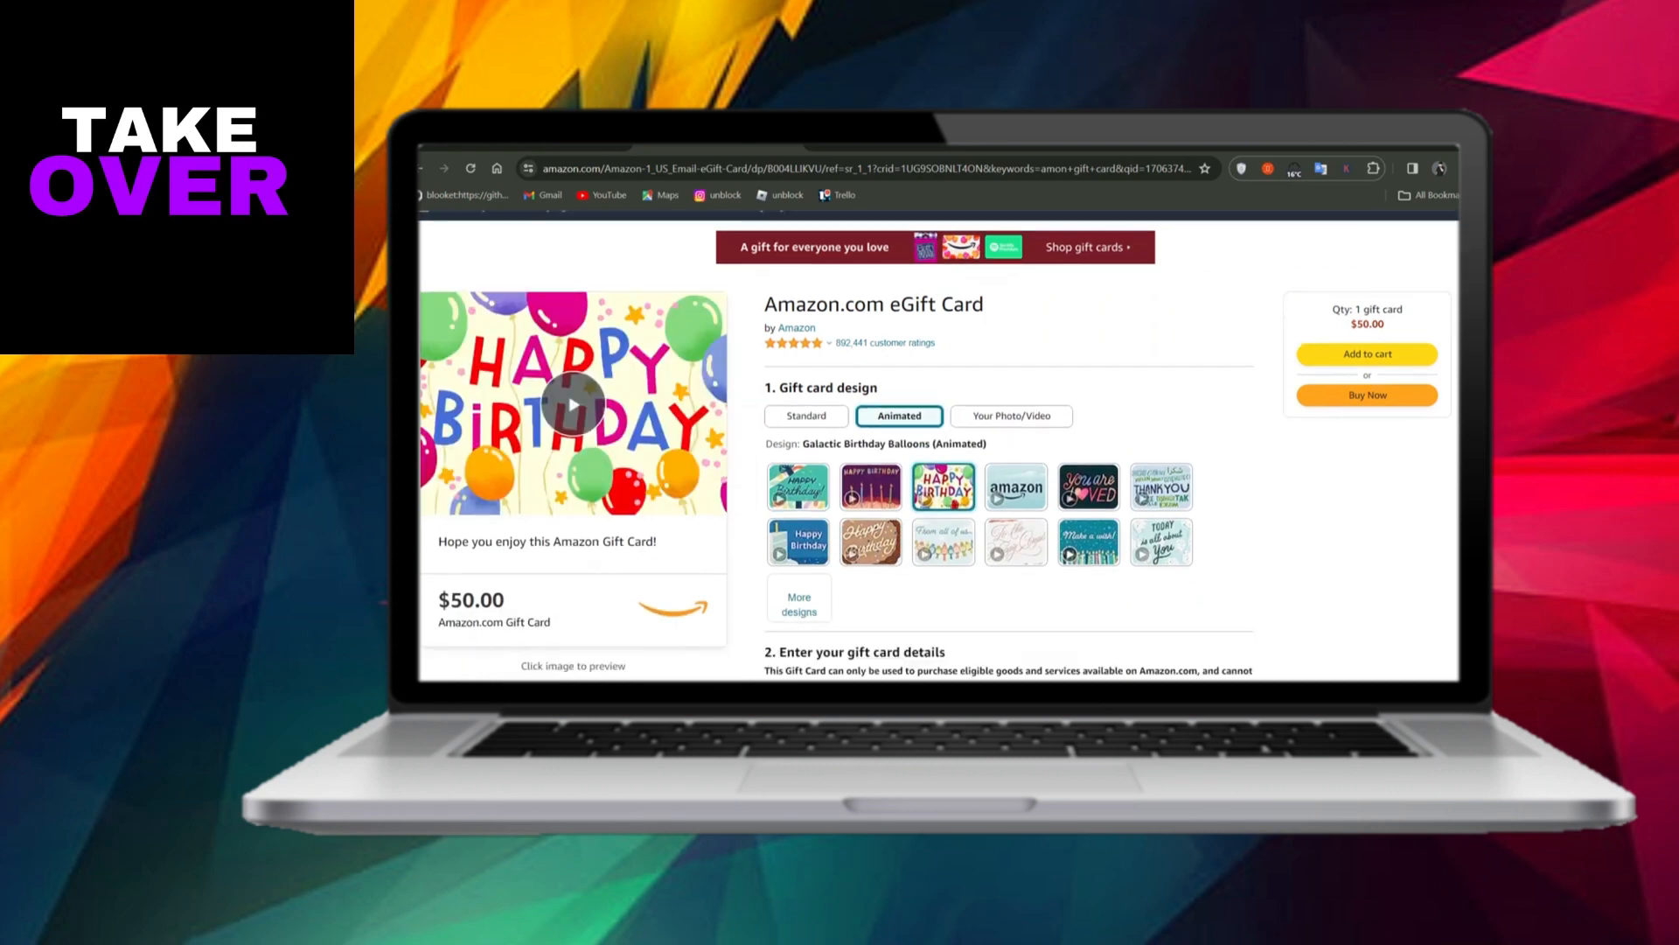
scroll("down", 3)
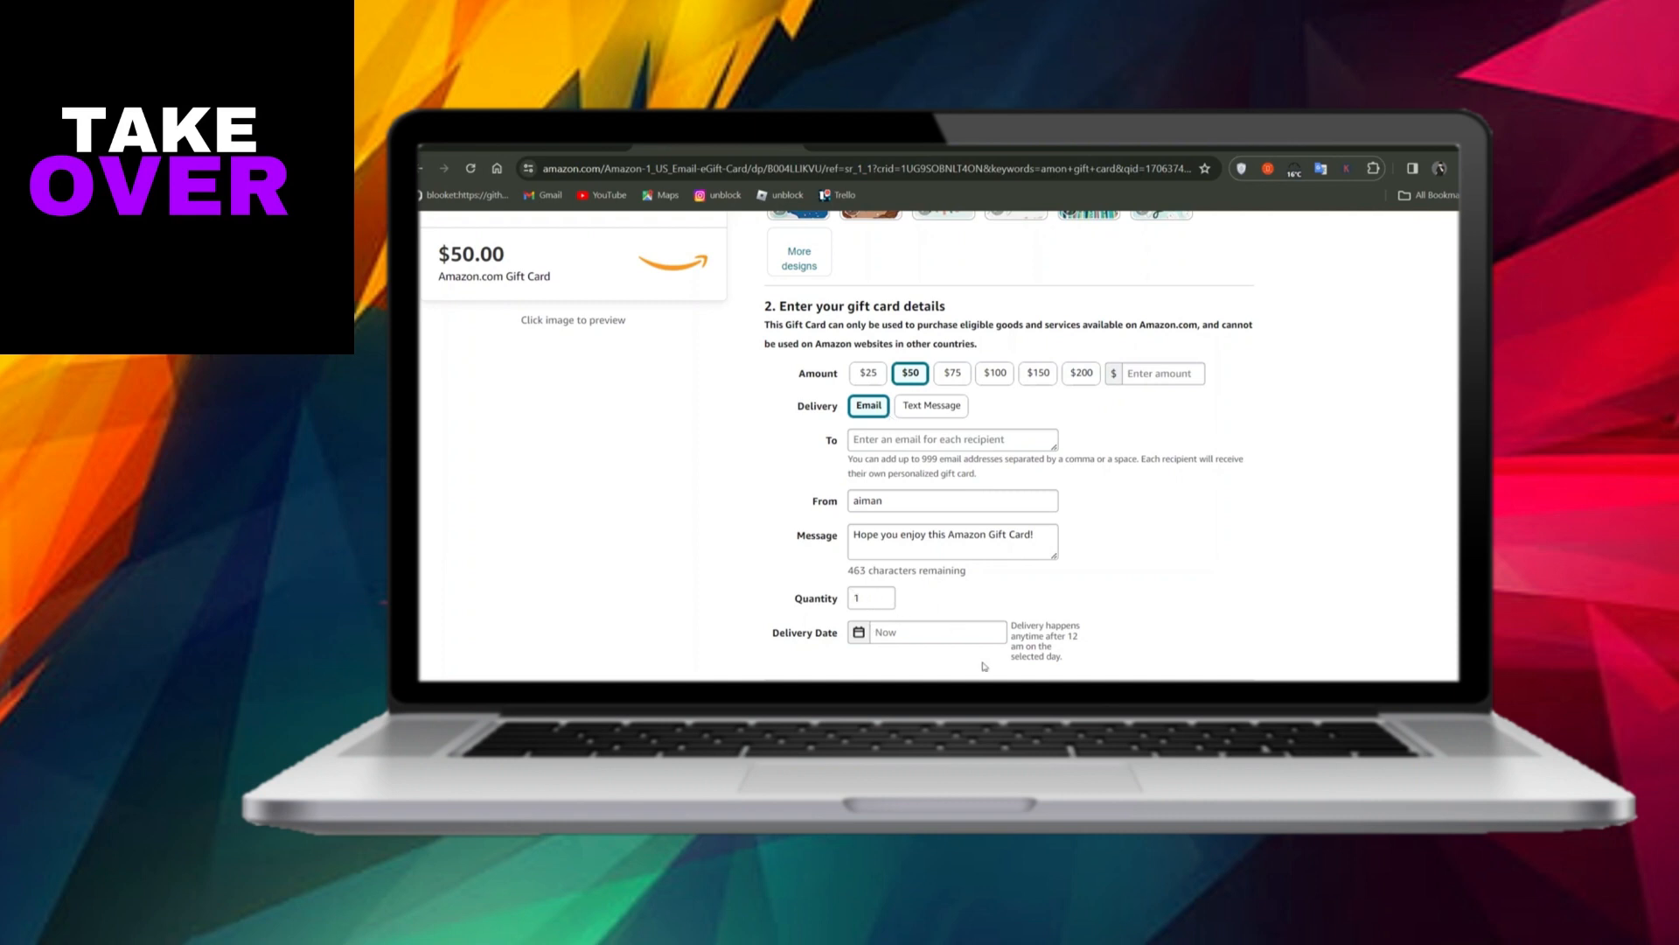
scroll("down", 3)
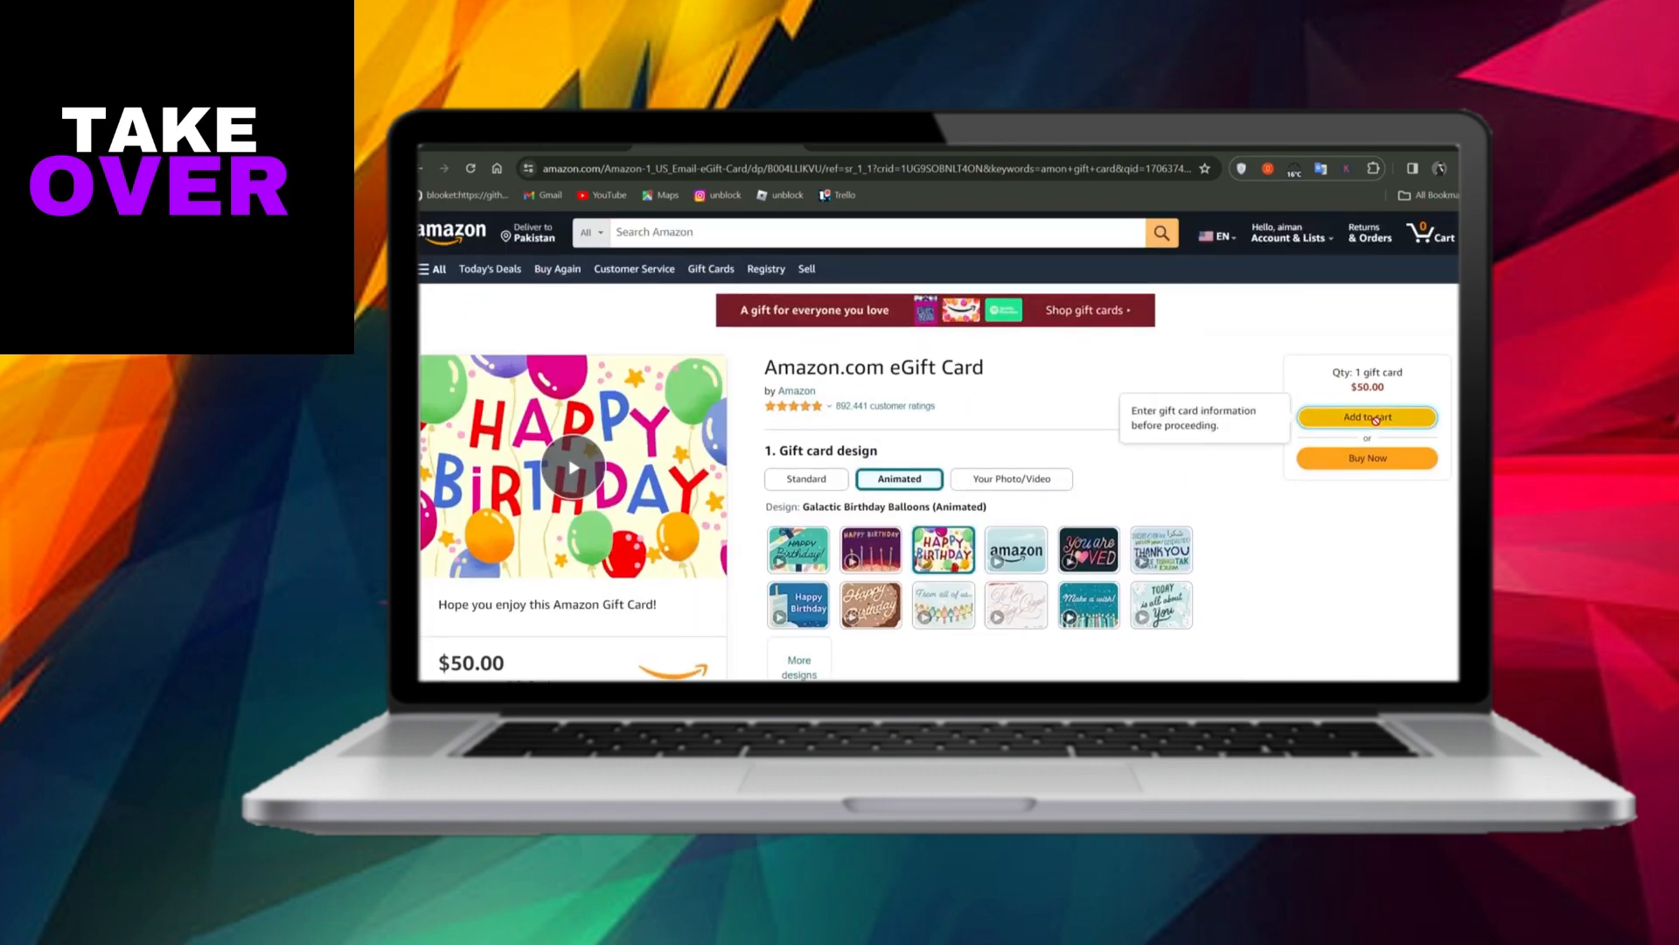
Add the $50 birthday eGift card to the cart and proceed to checkout with 1 item.
left_click(1366, 417)
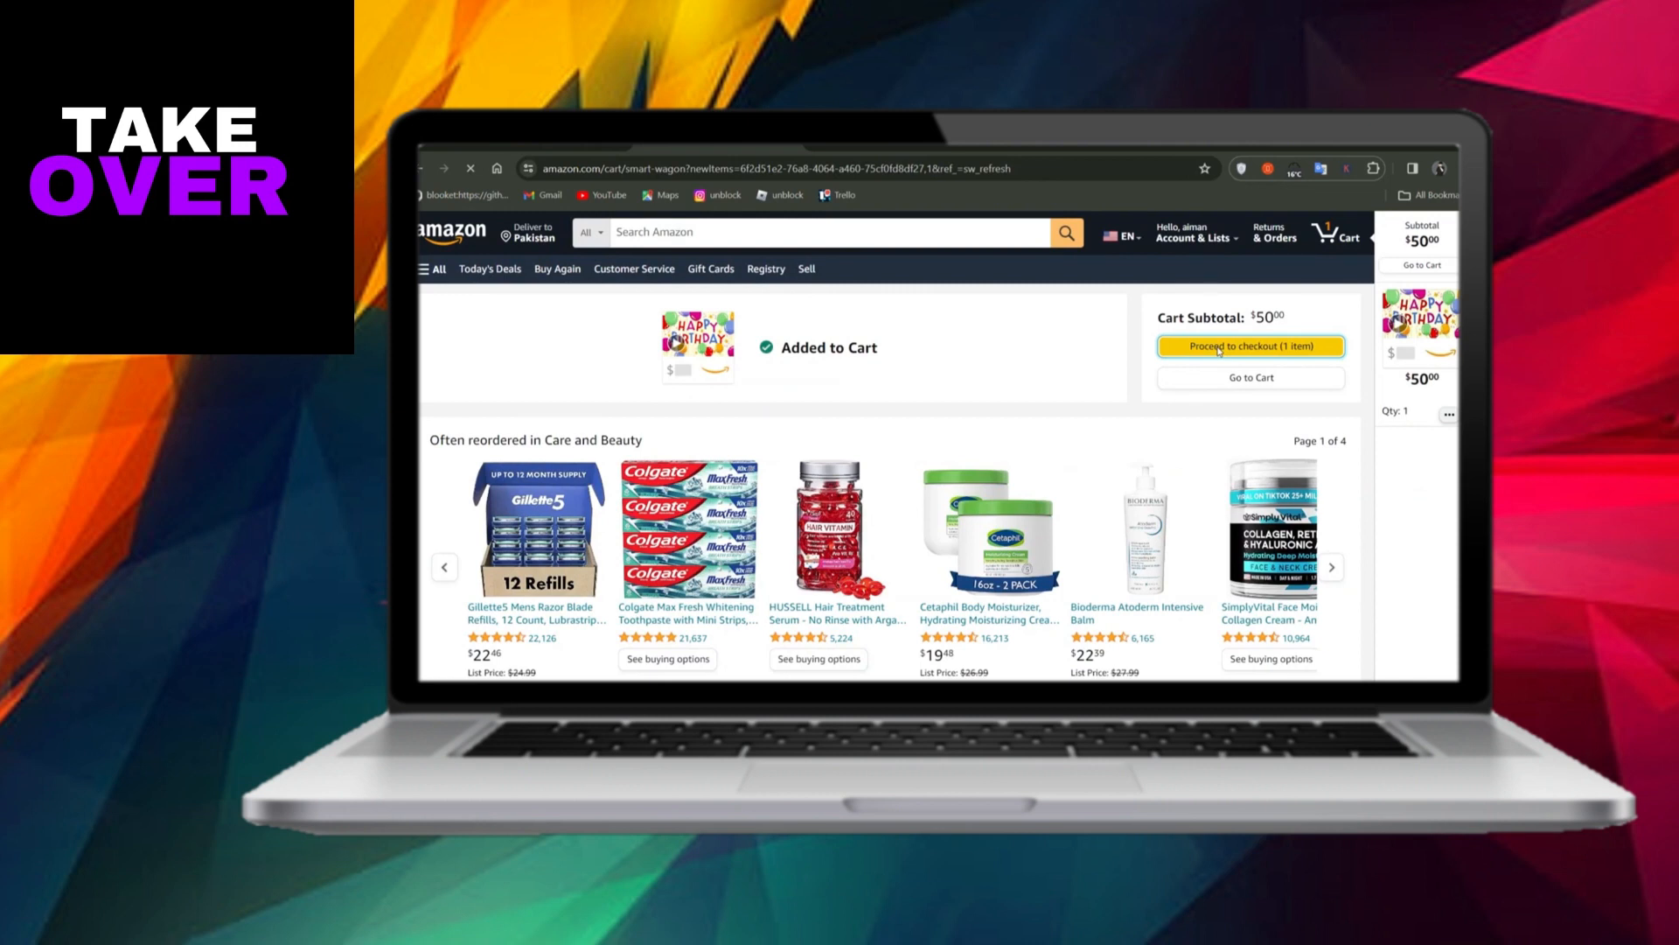
left_click(1250, 346)
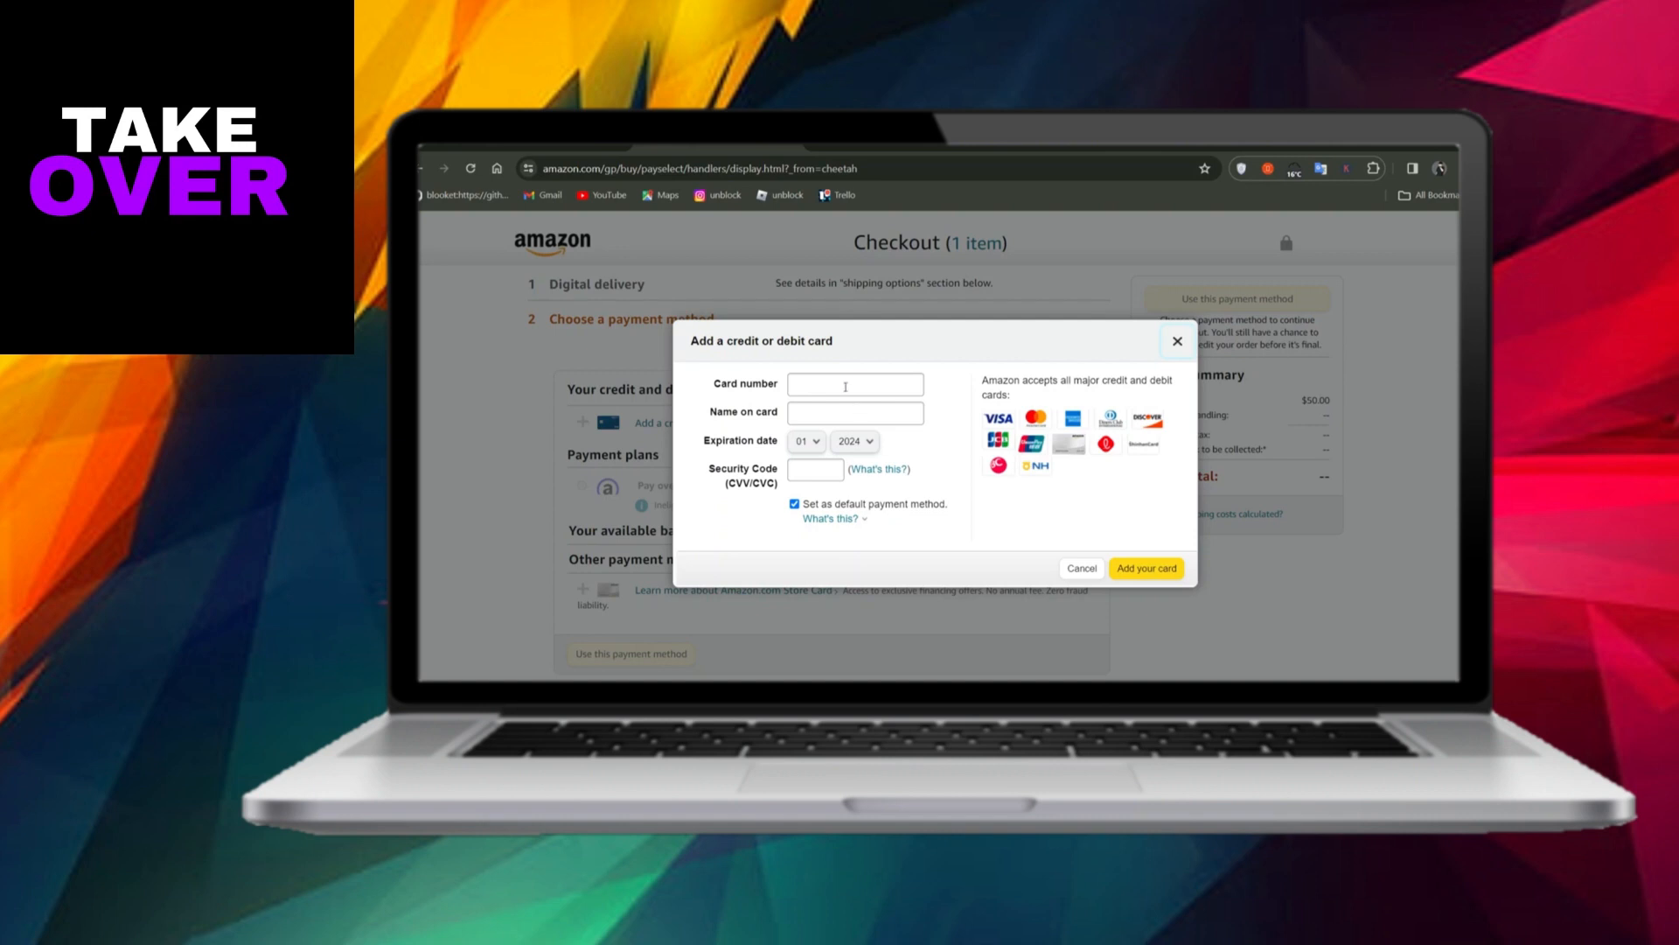
mouse_move(934, 399)
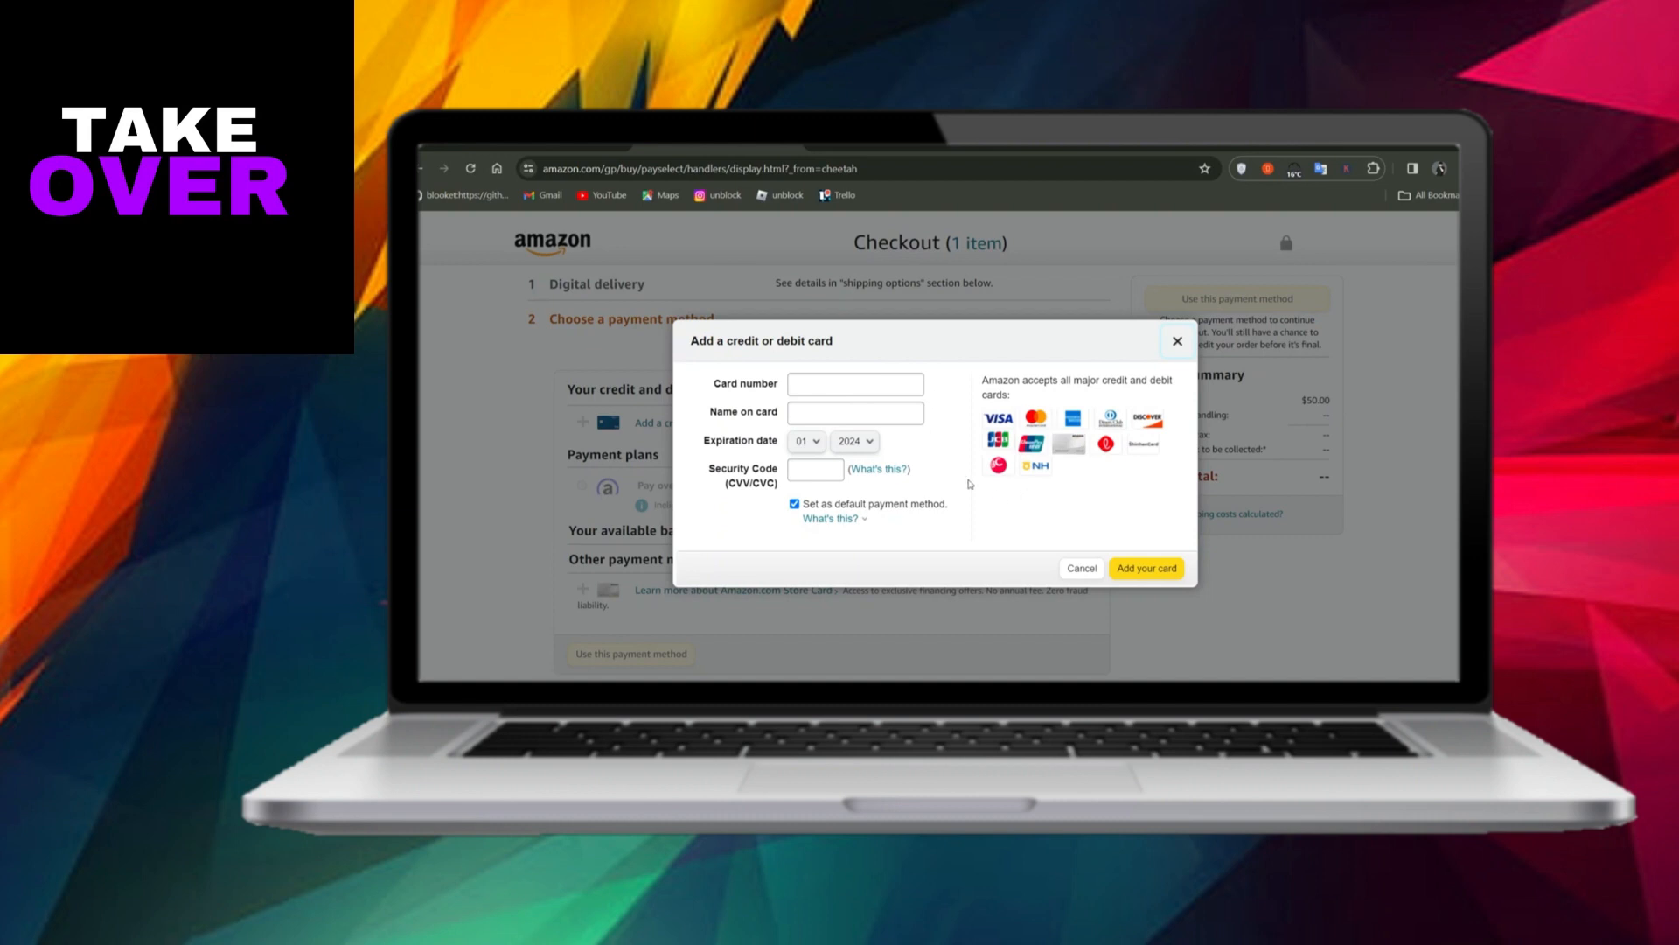
mouse_move(1058, 466)
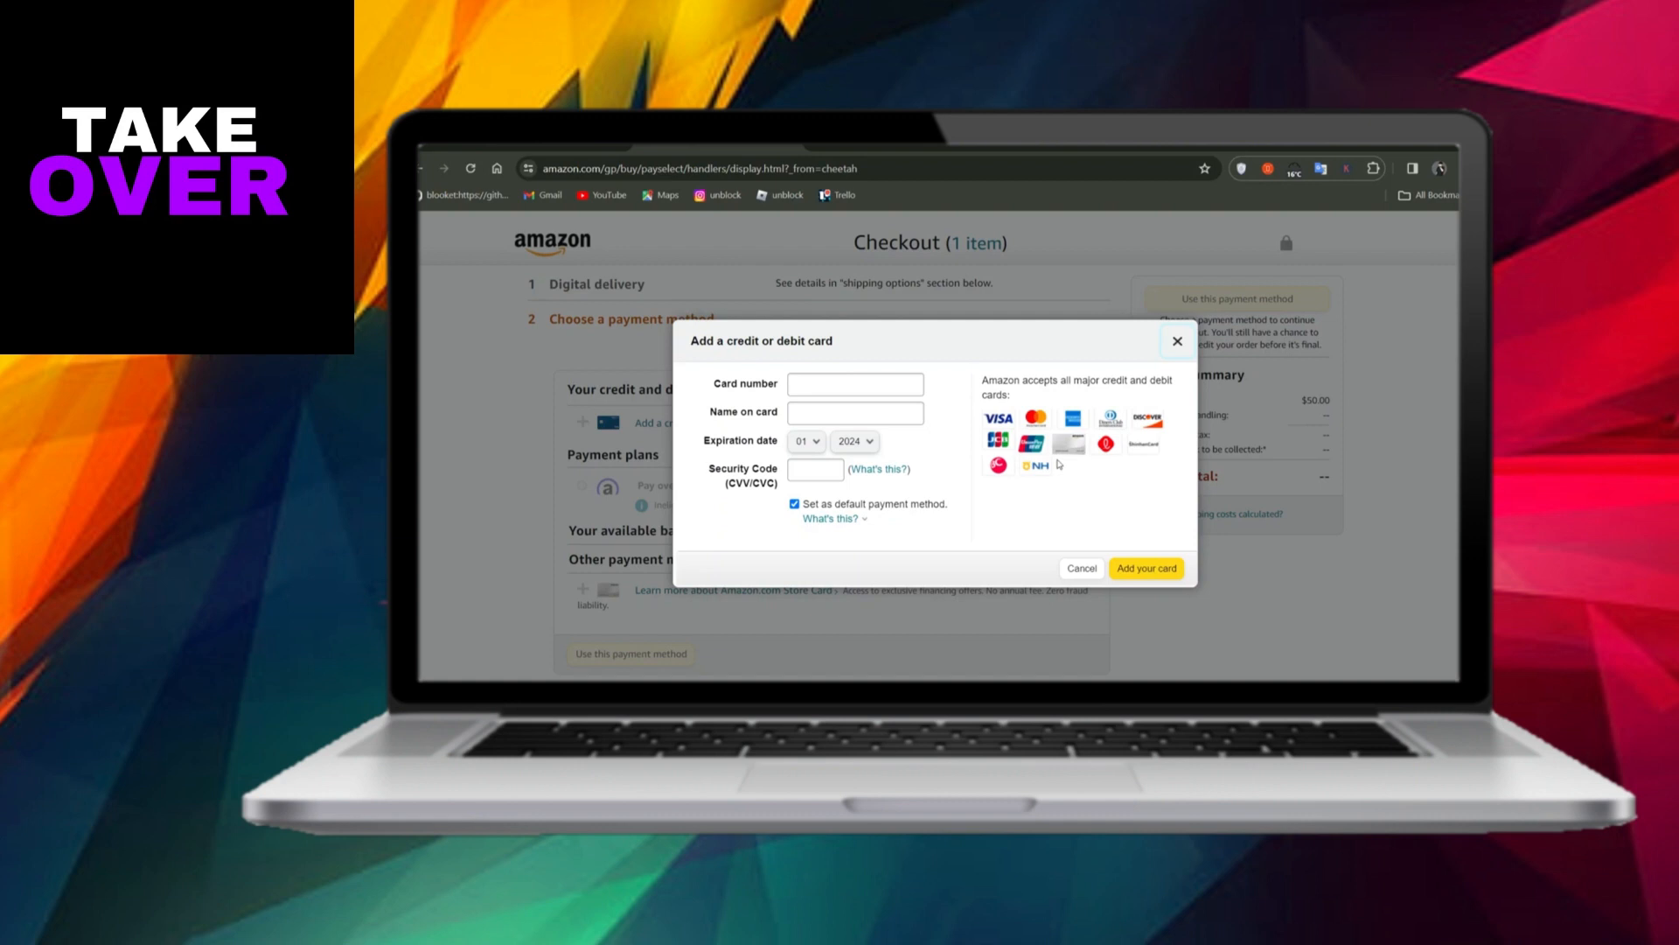